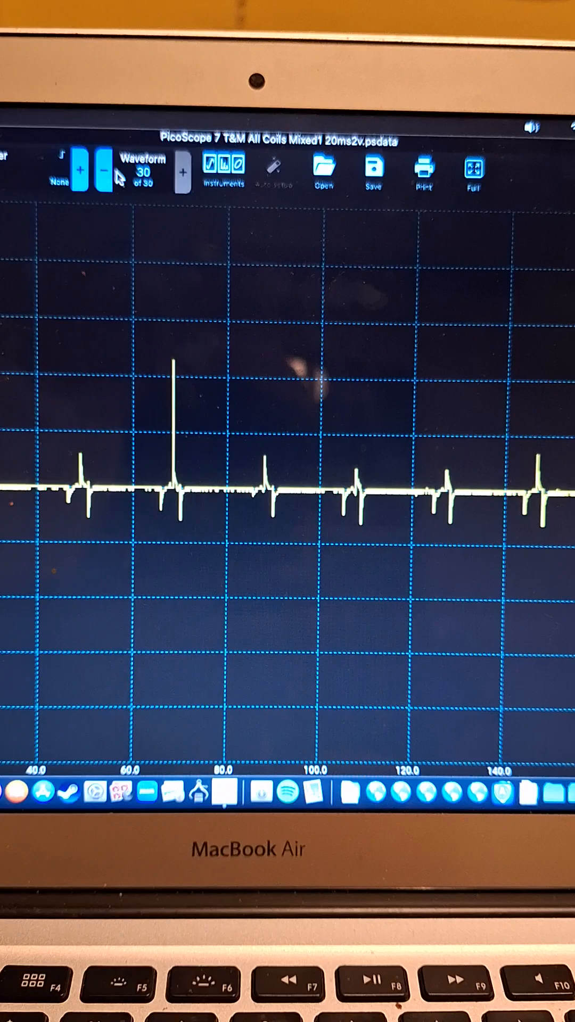
# - Step back through the saved all-coils capture from waveform 30 to waveform 26
pyautogui.click(101, 159)
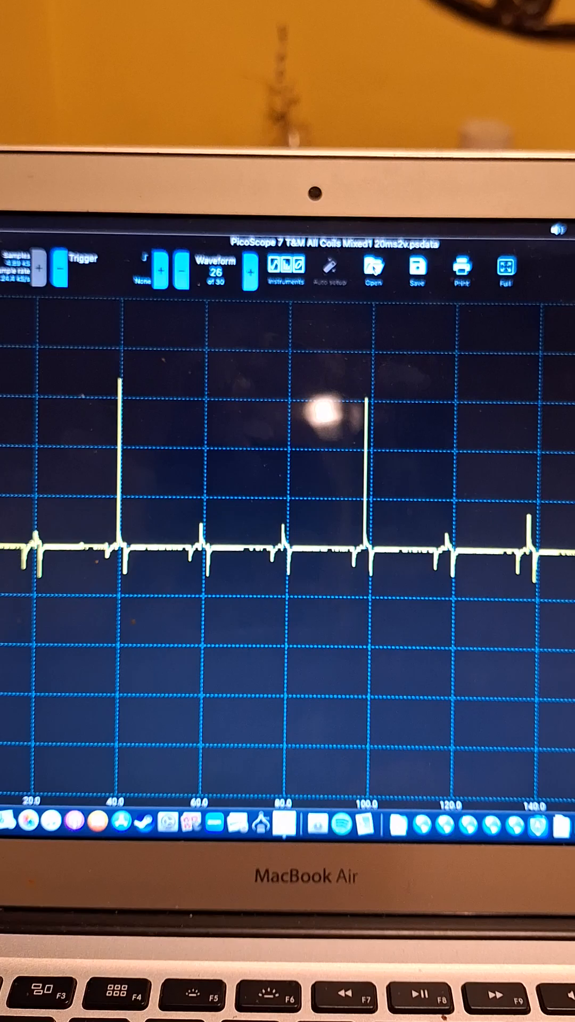
# - Open the saved 'All Coils Mixed1 20ms500mvrev' recording from the recent files list
pyautogui.click(372, 271)
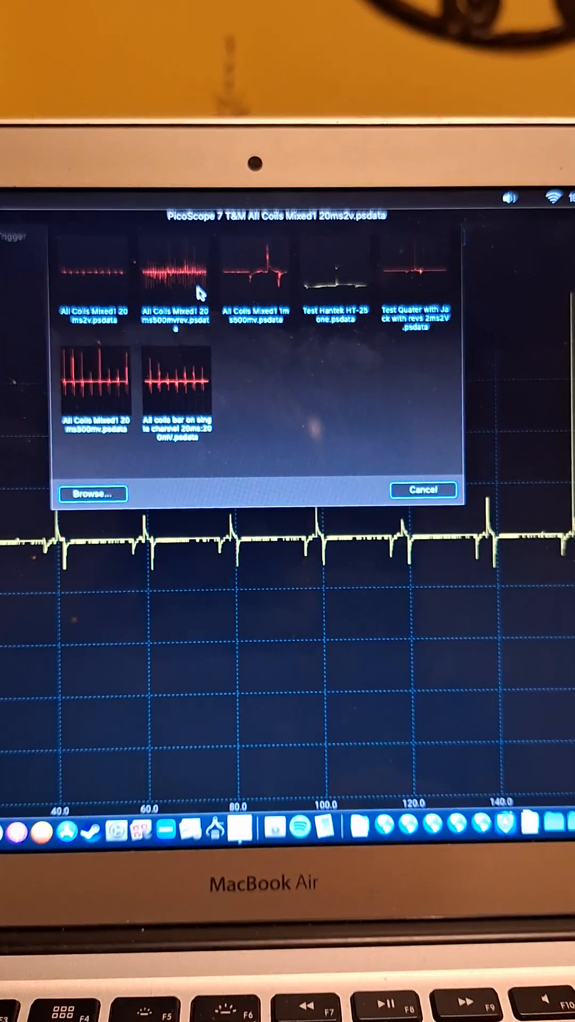
pyautogui.click(176, 267)
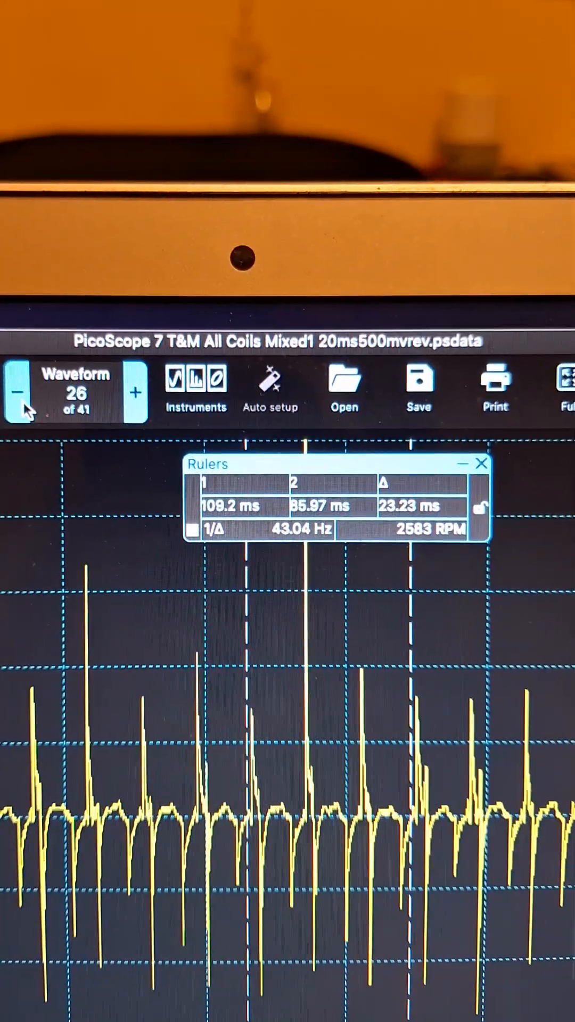
# - Step back through the 500 mV capture from waveform 26 to waveform 6 of 41
pyautogui.click(20, 392)
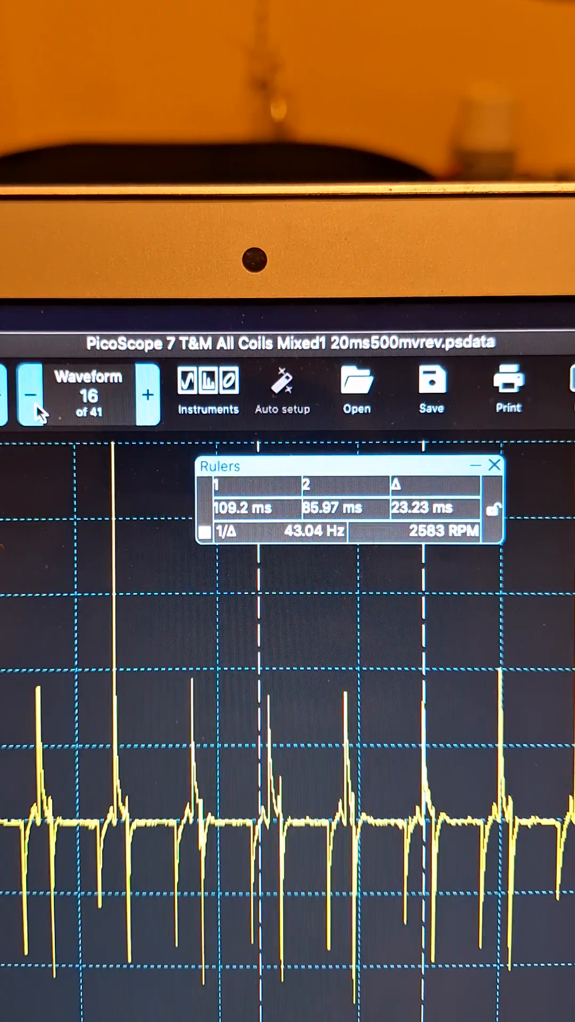
pyautogui.click(32, 395)
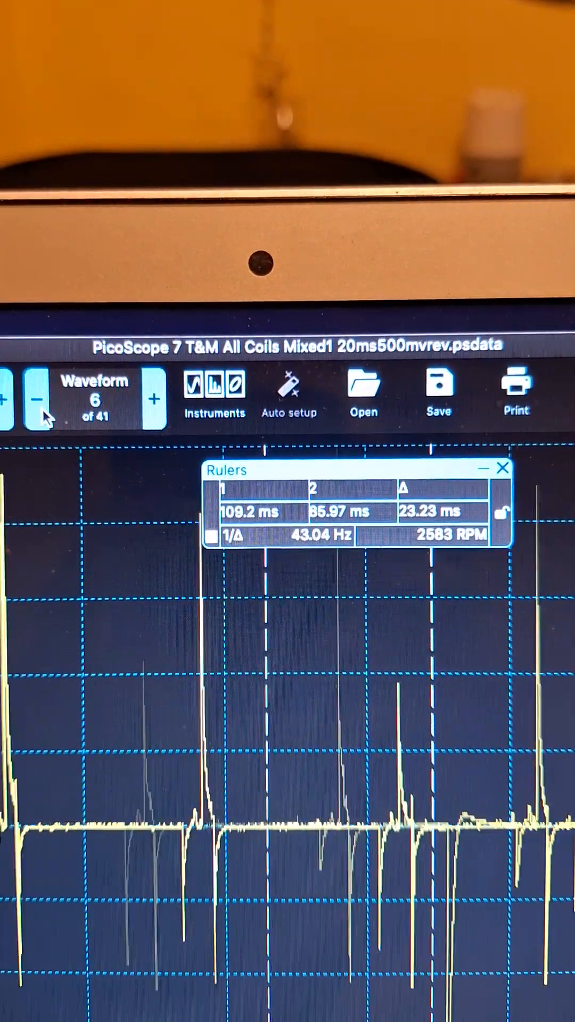